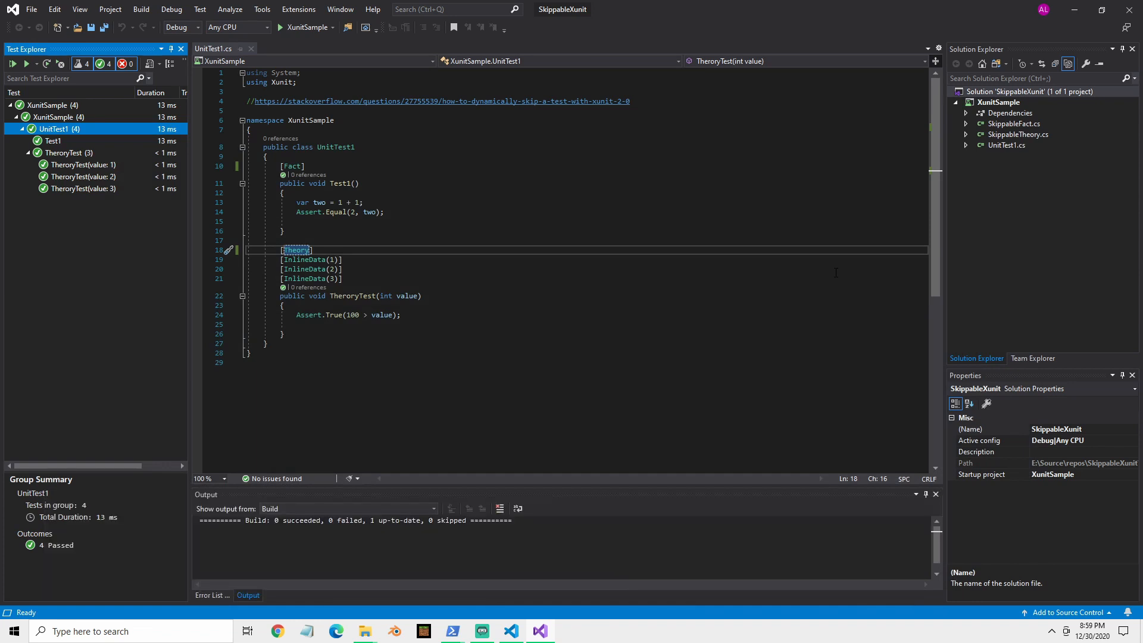
mouse_move(611, 439)
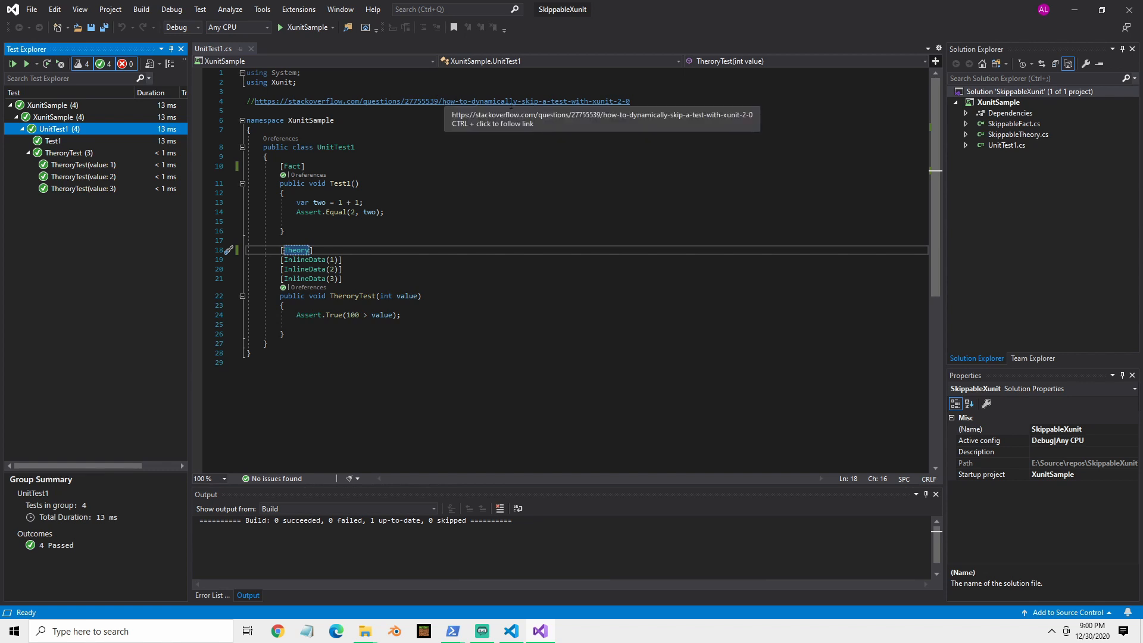
mouse_move(89, 143)
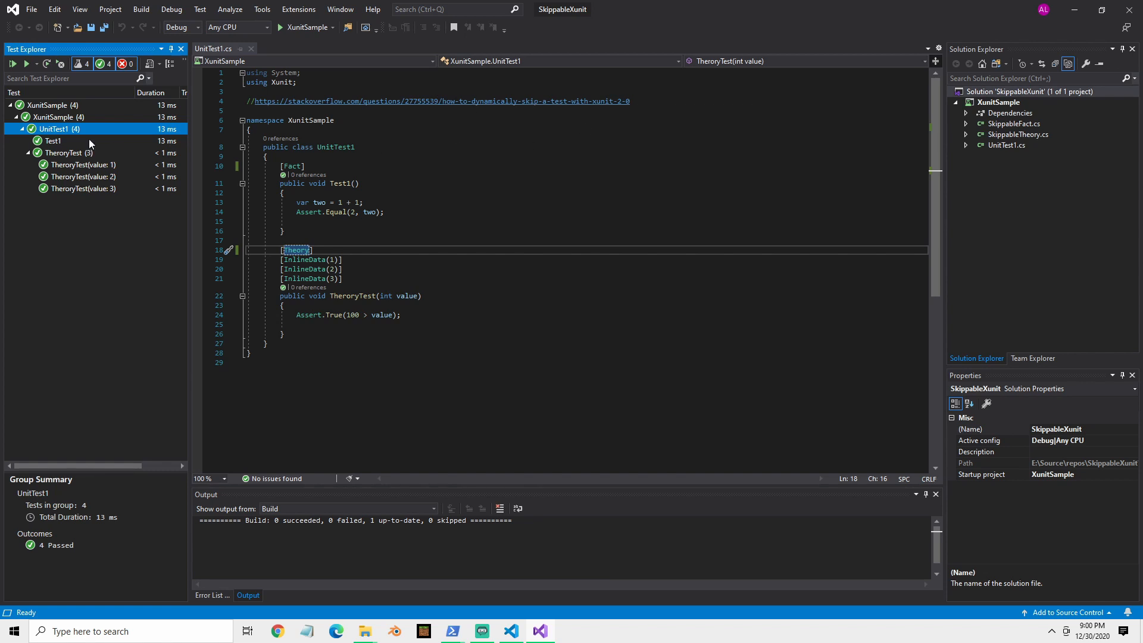
Rerun all UnitTest1 tests in Test Explorer and confirm 4 Passed
click(52, 105)
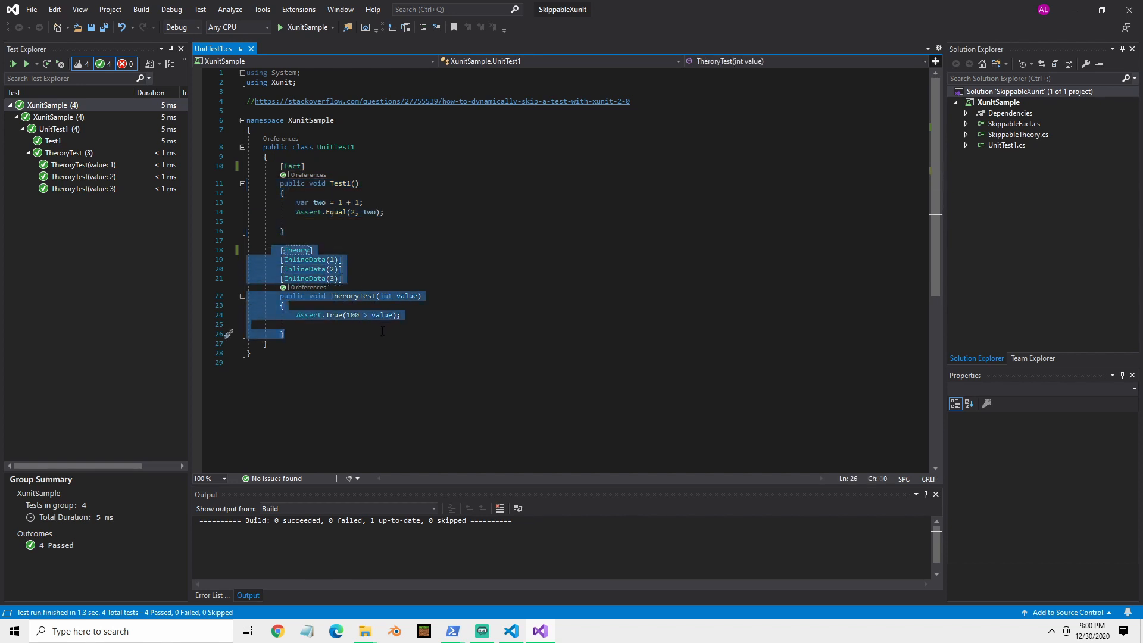
Open SkippableFact.cs to view the SkippableFactAttribute class
click(283, 334)
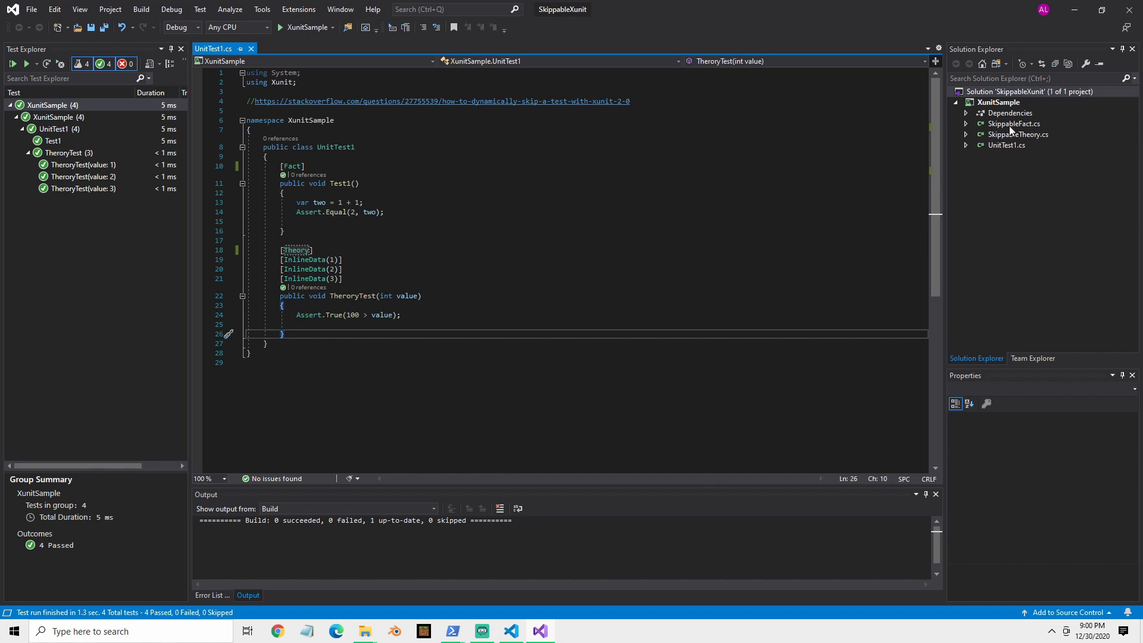
click(1014, 123)
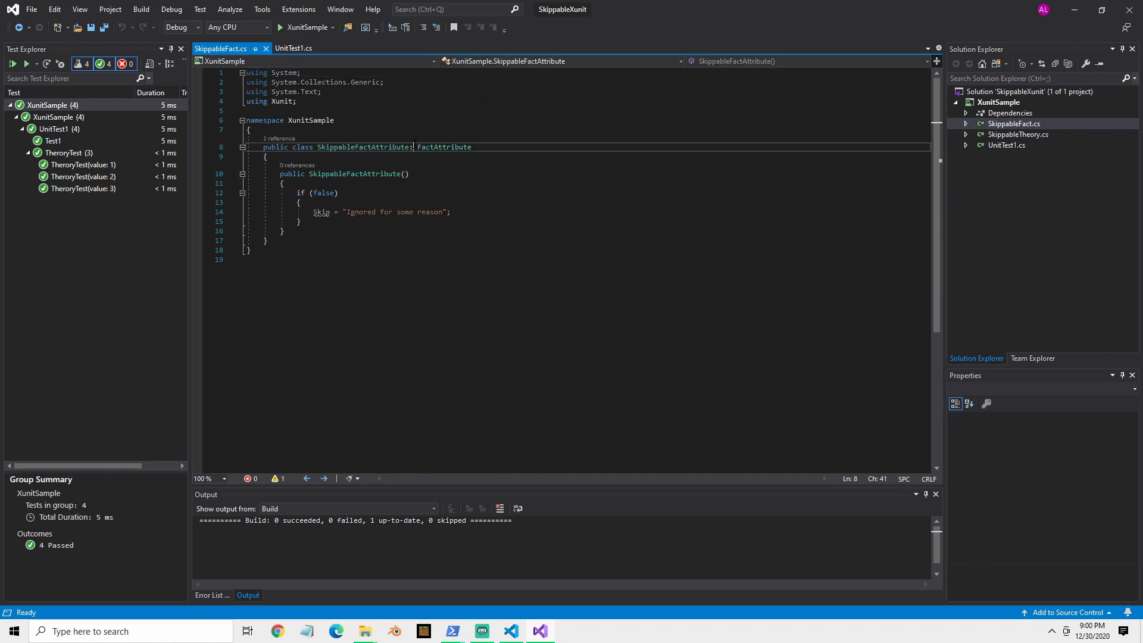
Highlight FactAttribute and the if (false) condition, then return to Test1 in UnitTest1.cs
double_click(443, 146)
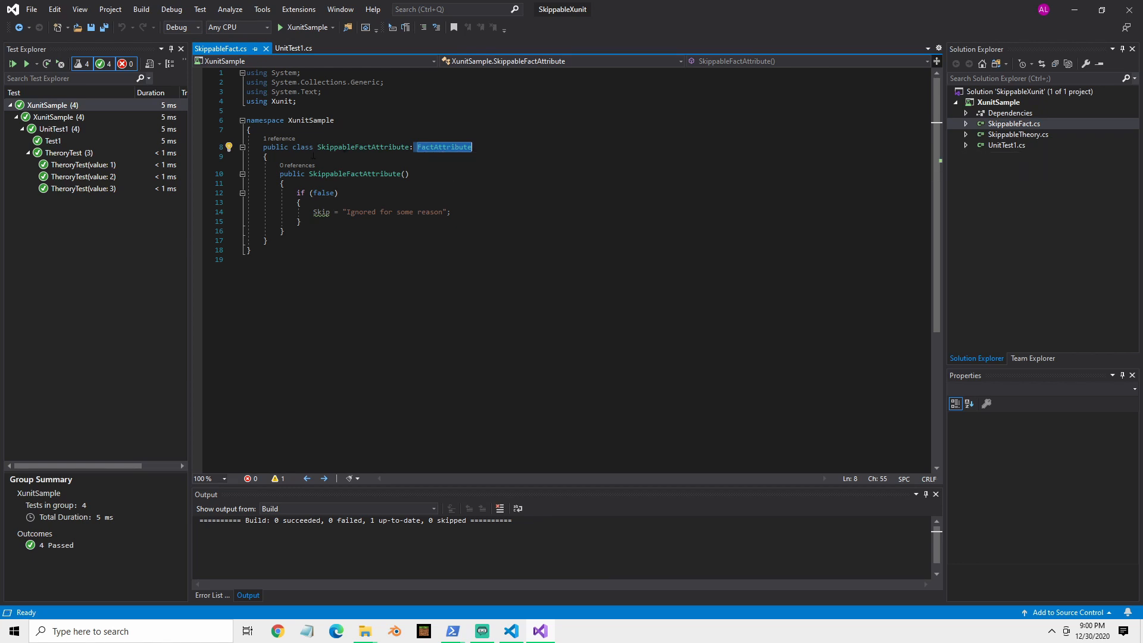
double_click(362, 147)
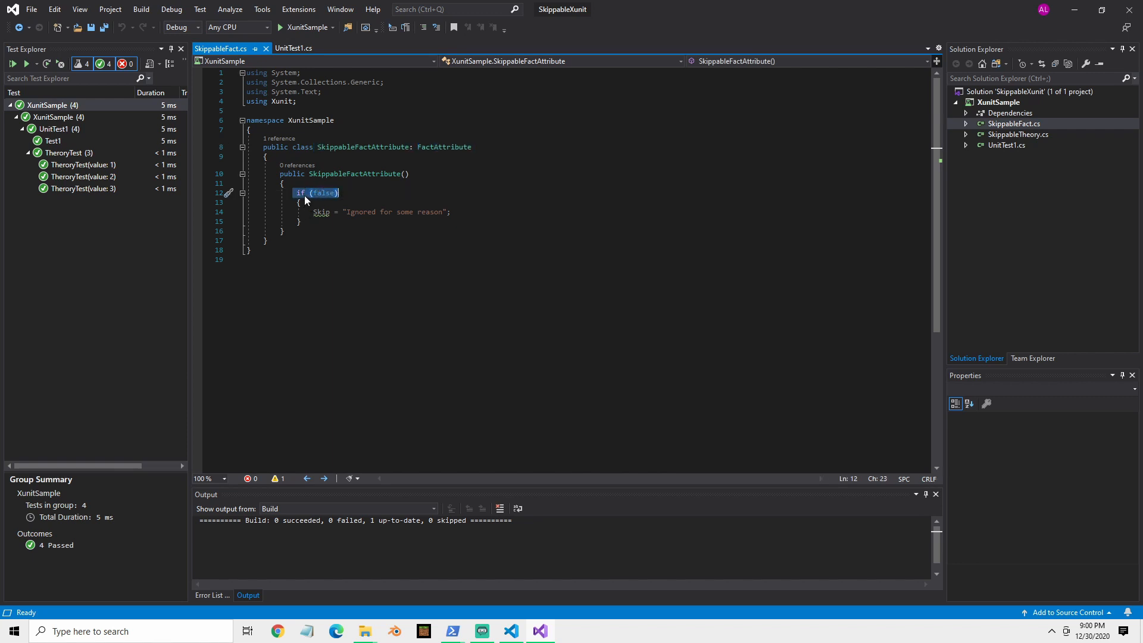
click(323, 193)
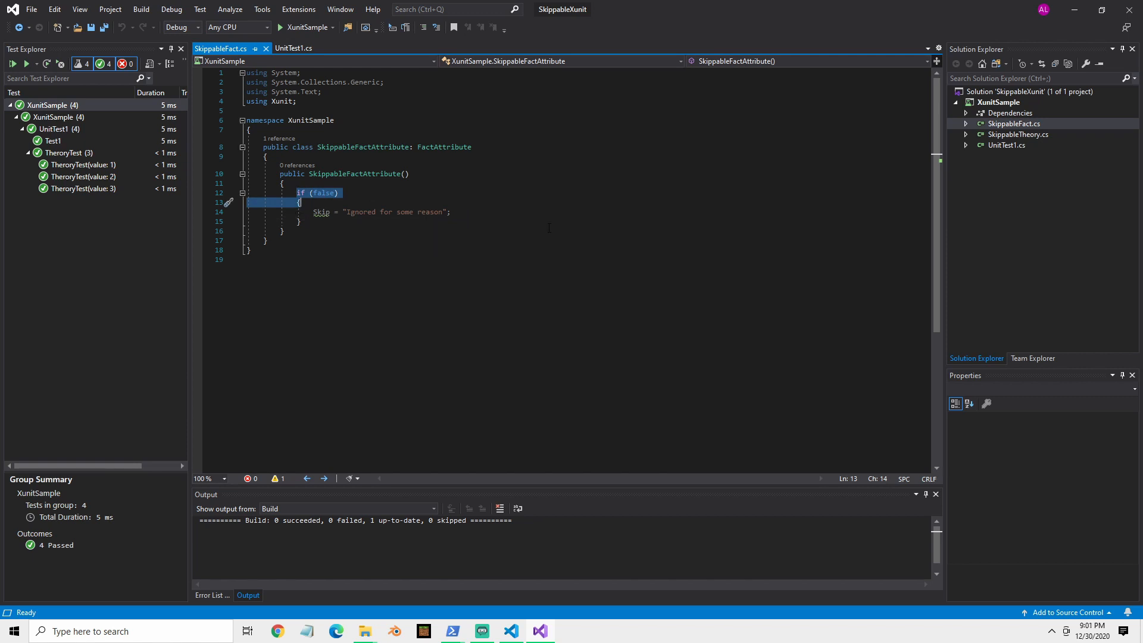
double_click(324, 192)
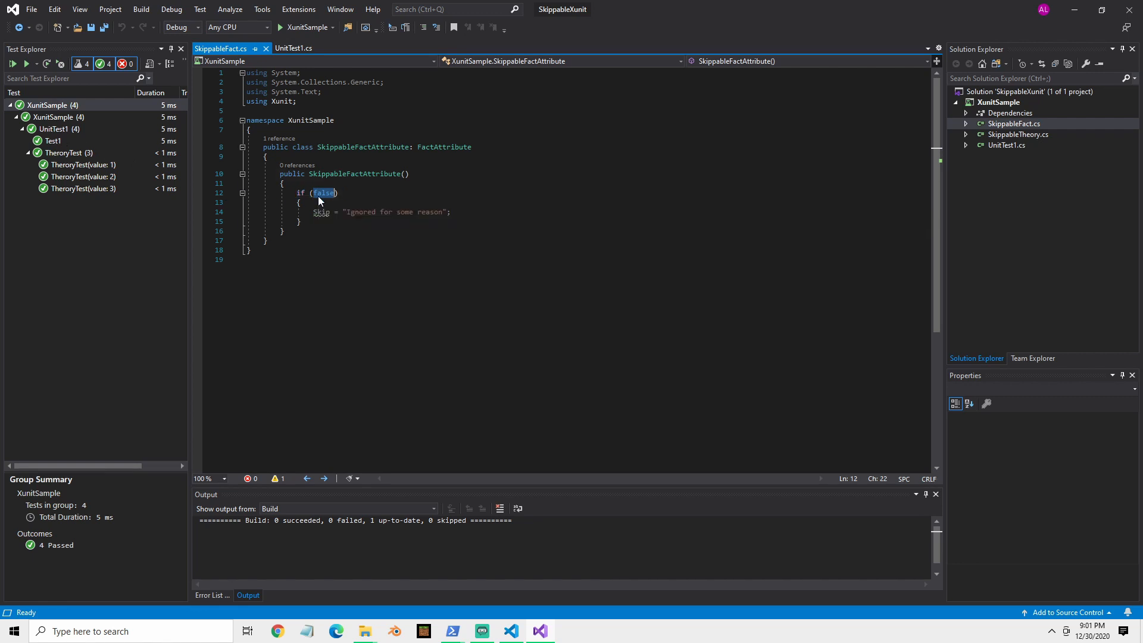
click(54, 141)
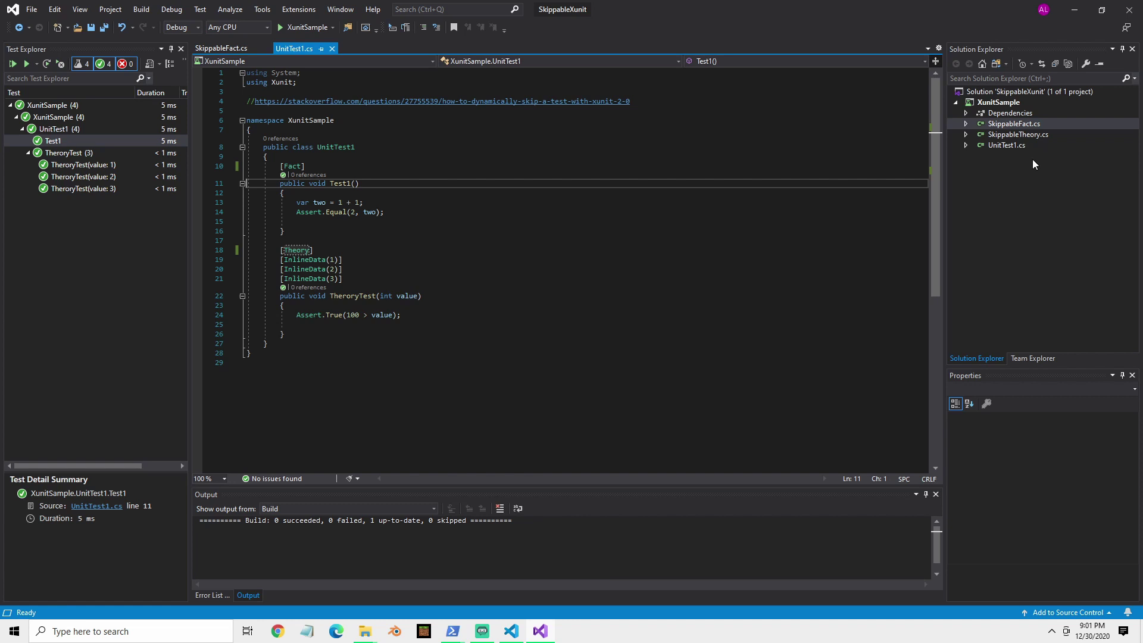
mouse_move(291, 166)
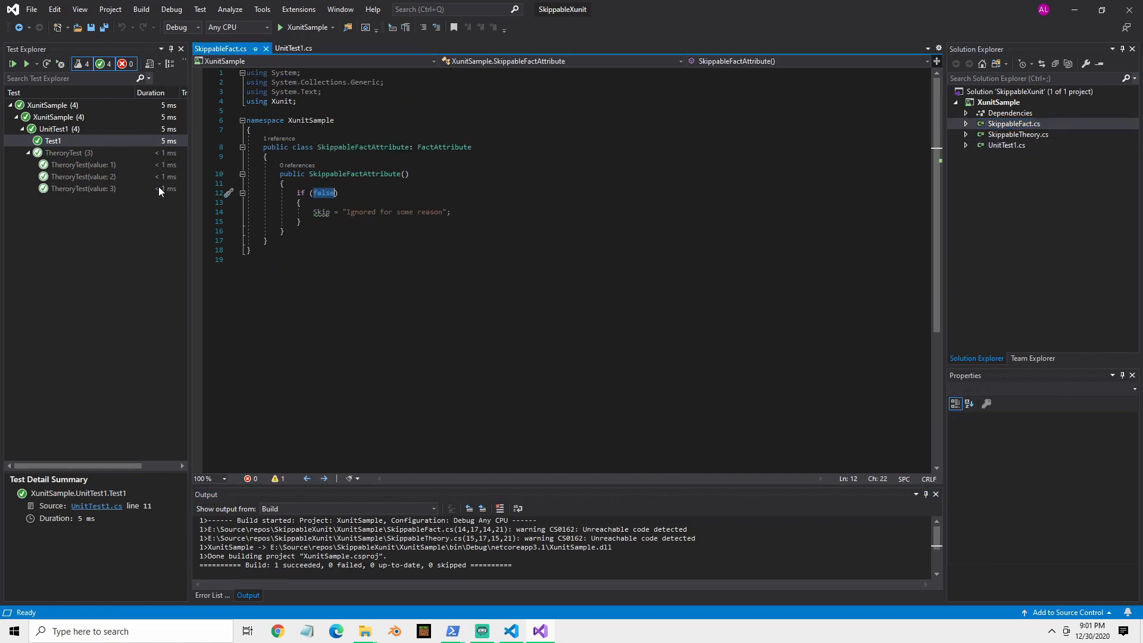
Change the skip condition to true, rerun, and view Test1's 'Ignored for some reason' output
text(tru)
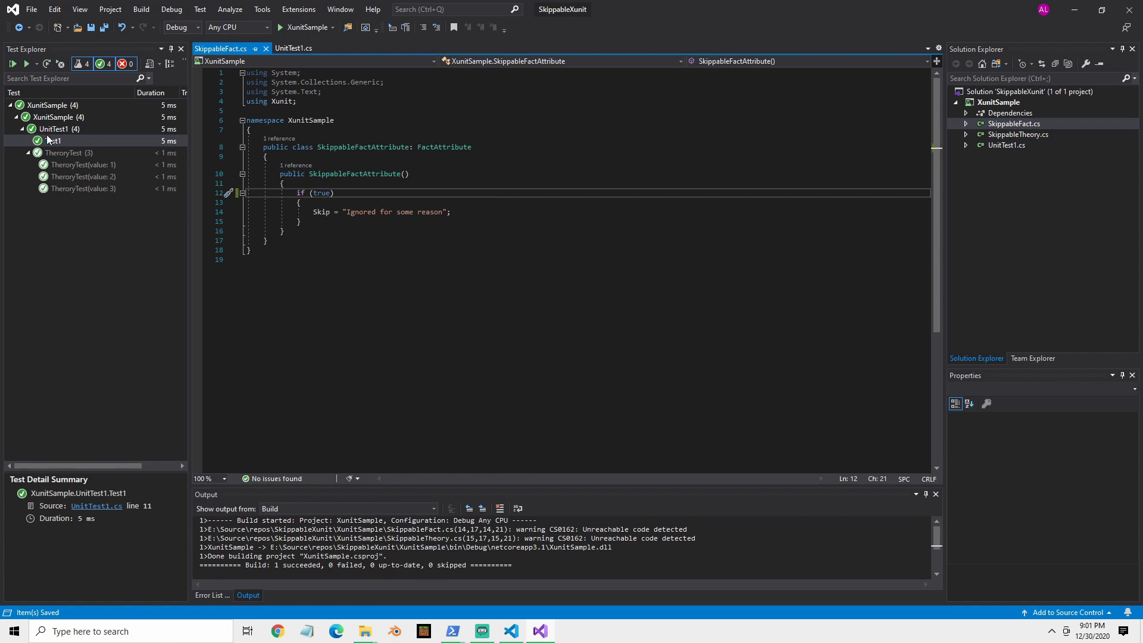
click(54, 128)
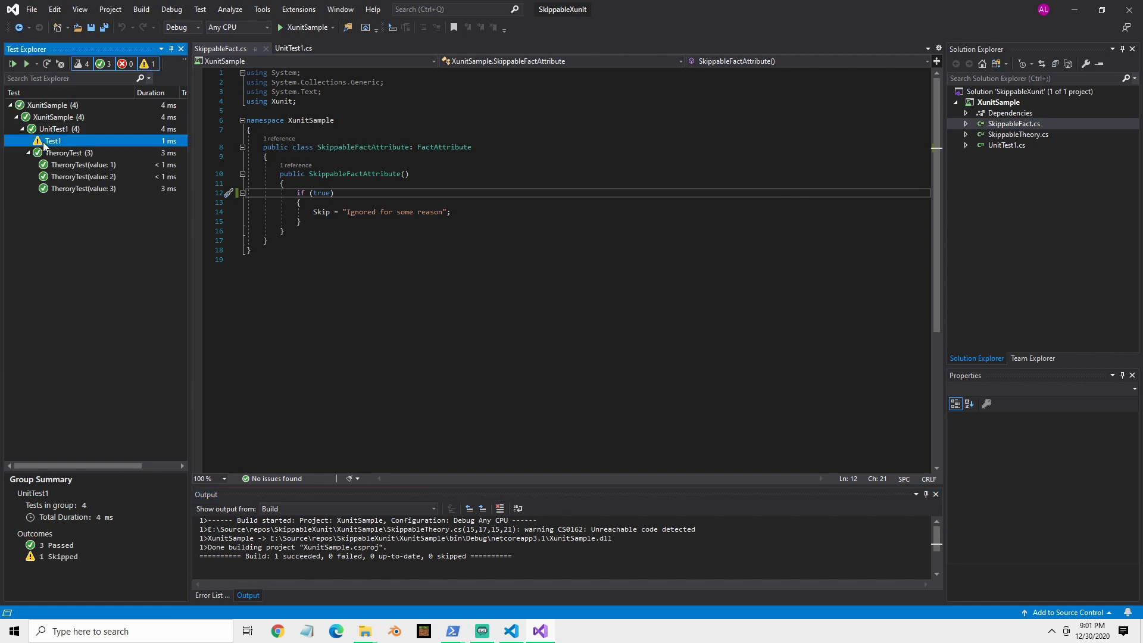
click(53, 141)
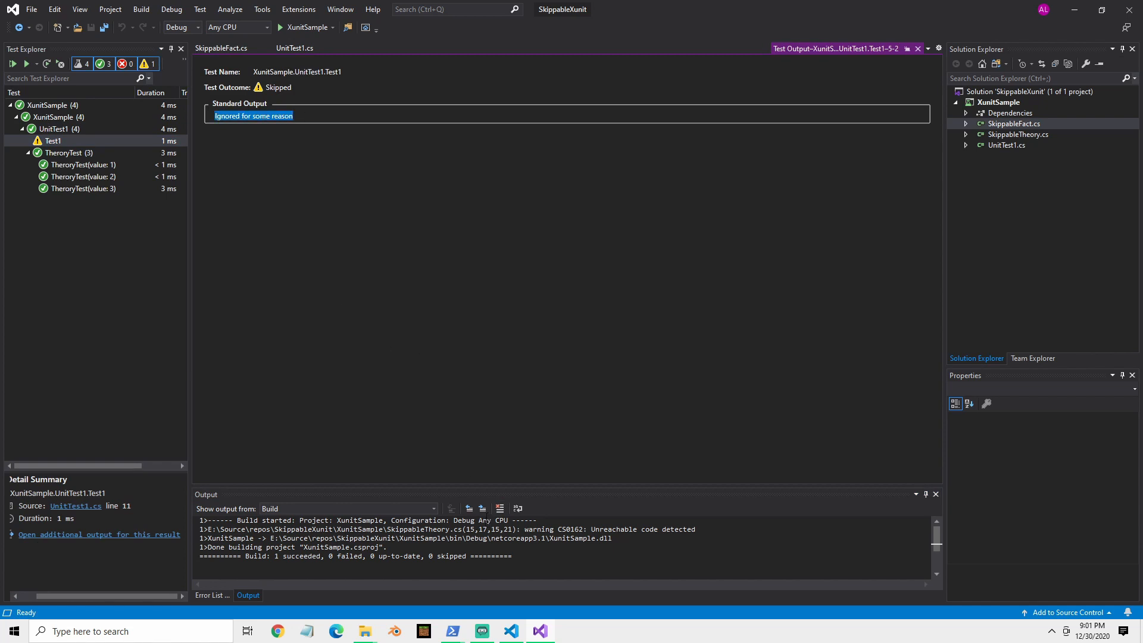
Return to SkippableFact.cs and open SkippableTheory.cs from Solution Explorer
click(221, 48)
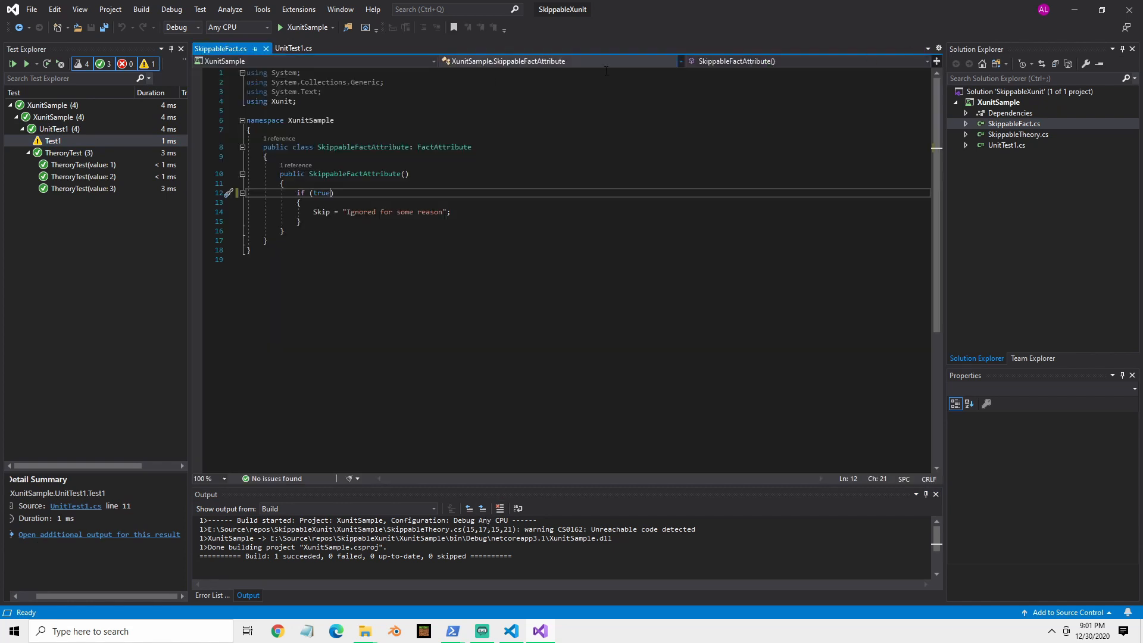
double_click(319, 211)
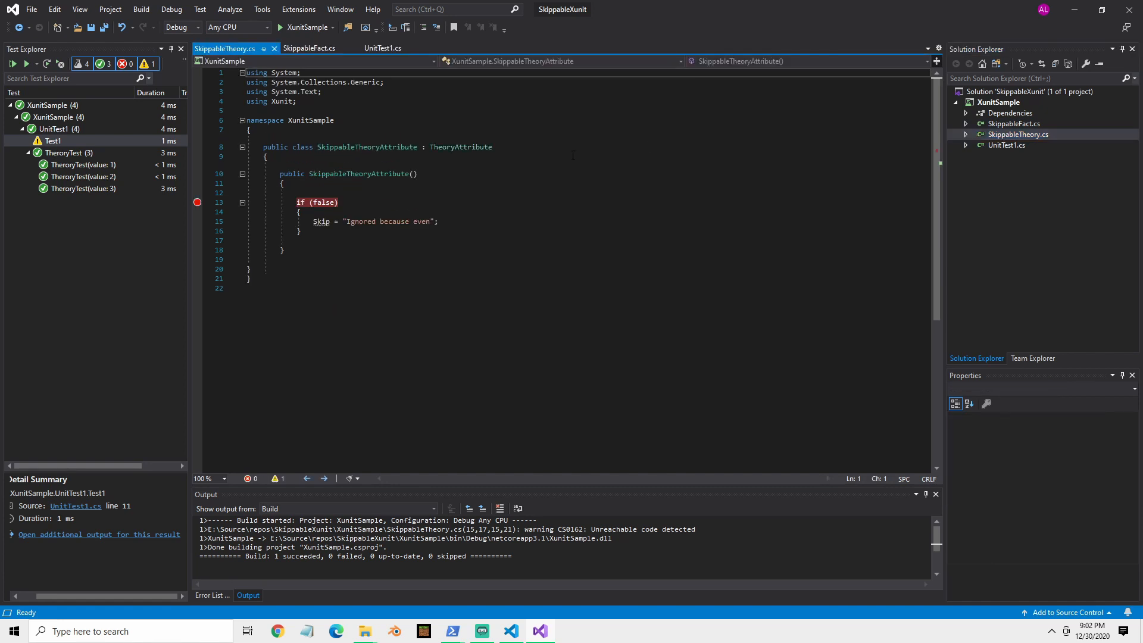
Jump to TheroryTest(value: 1) in UnitTest1.cs from Test Explorer
double_click(460, 146)
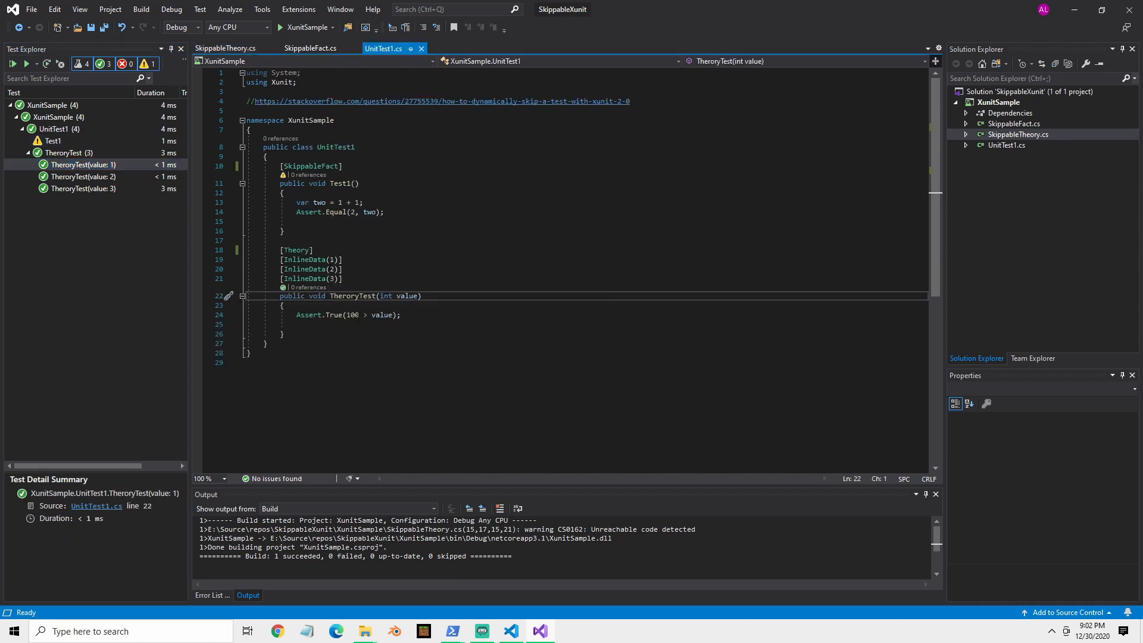
Change TheroryTest to [SkippableTheory], run the tests, and view its result details
double_click(296, 250)
text(Skippable)
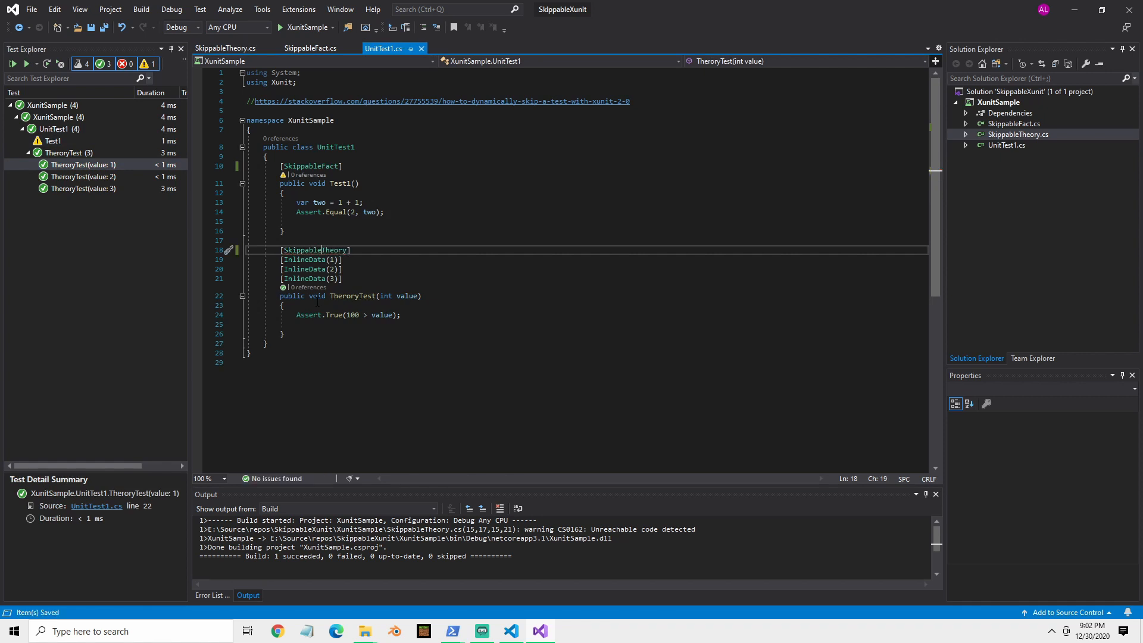
click(69, 152)
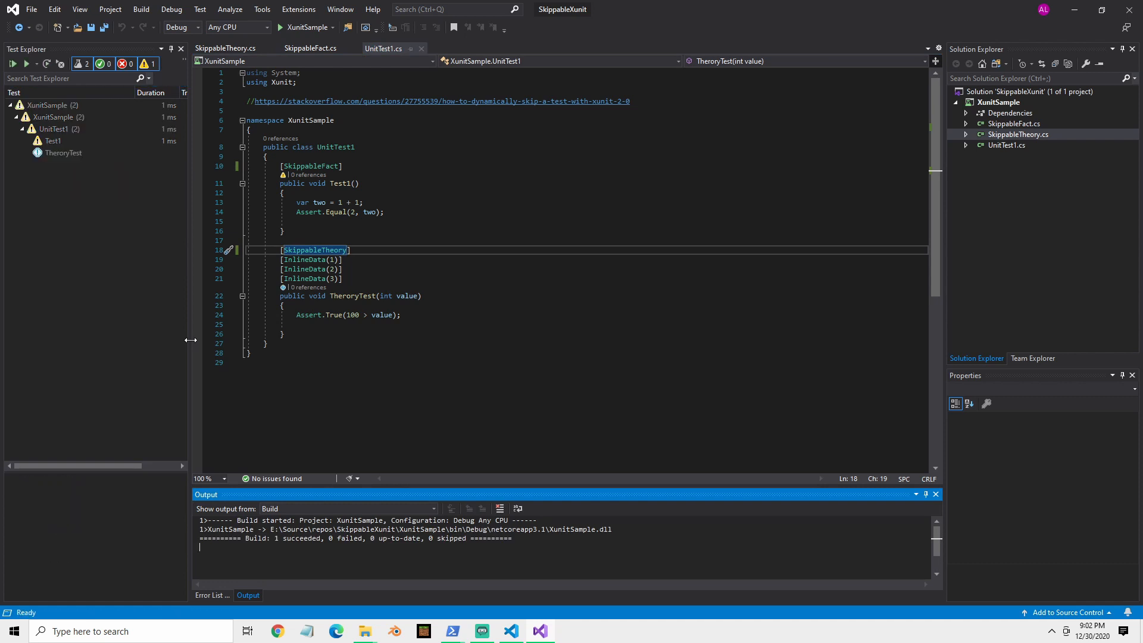
mouse_move(65, 143)
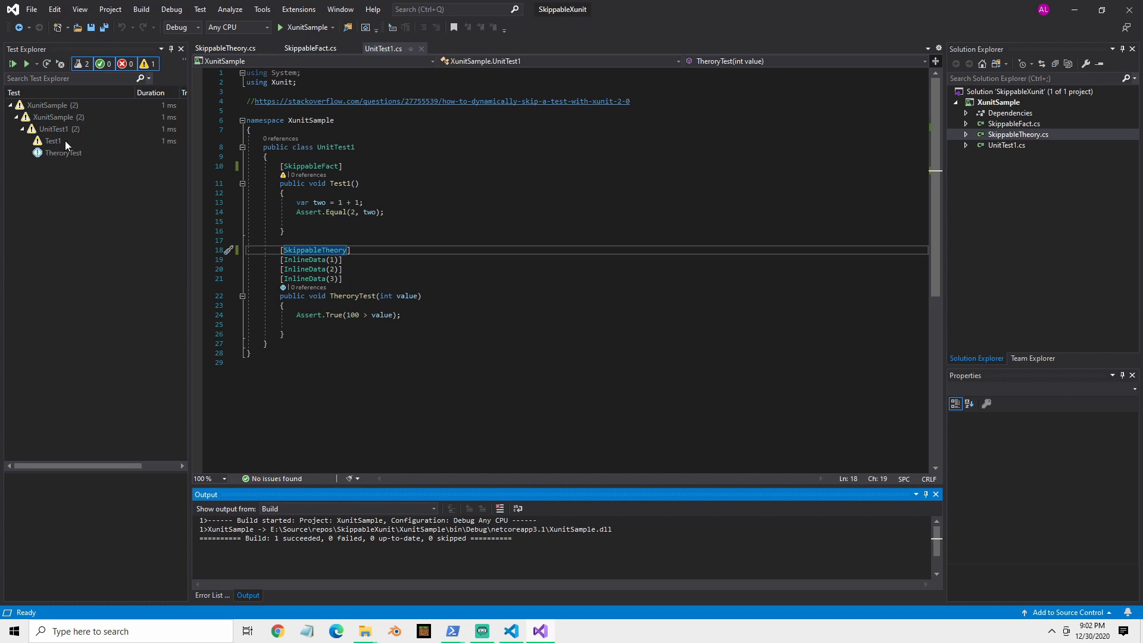
click(64, 152)
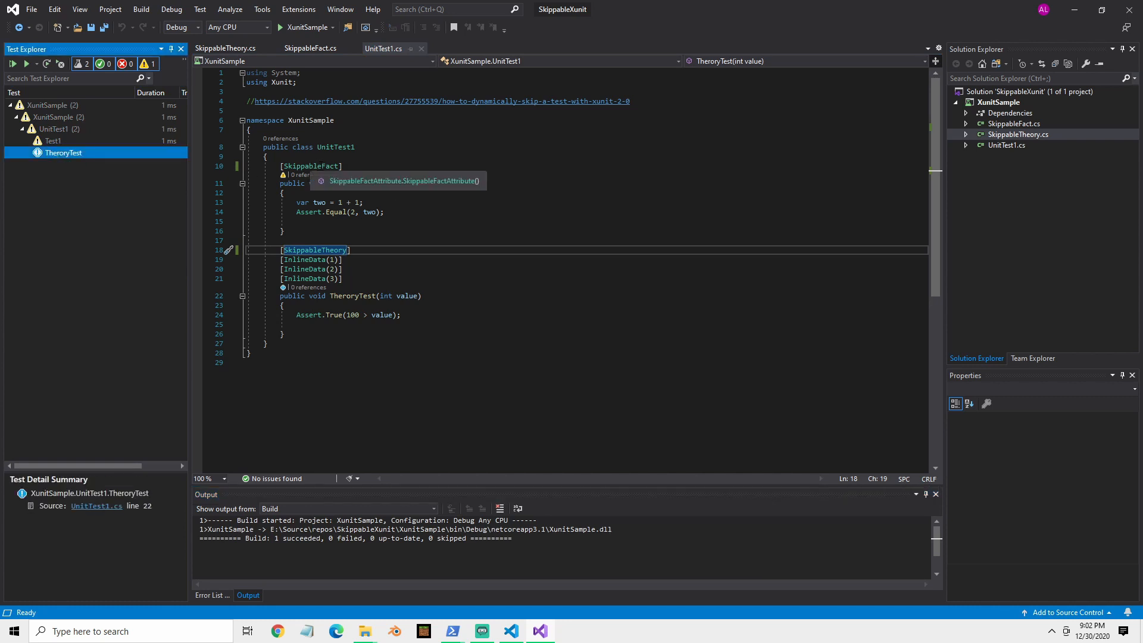
click(309, 166)
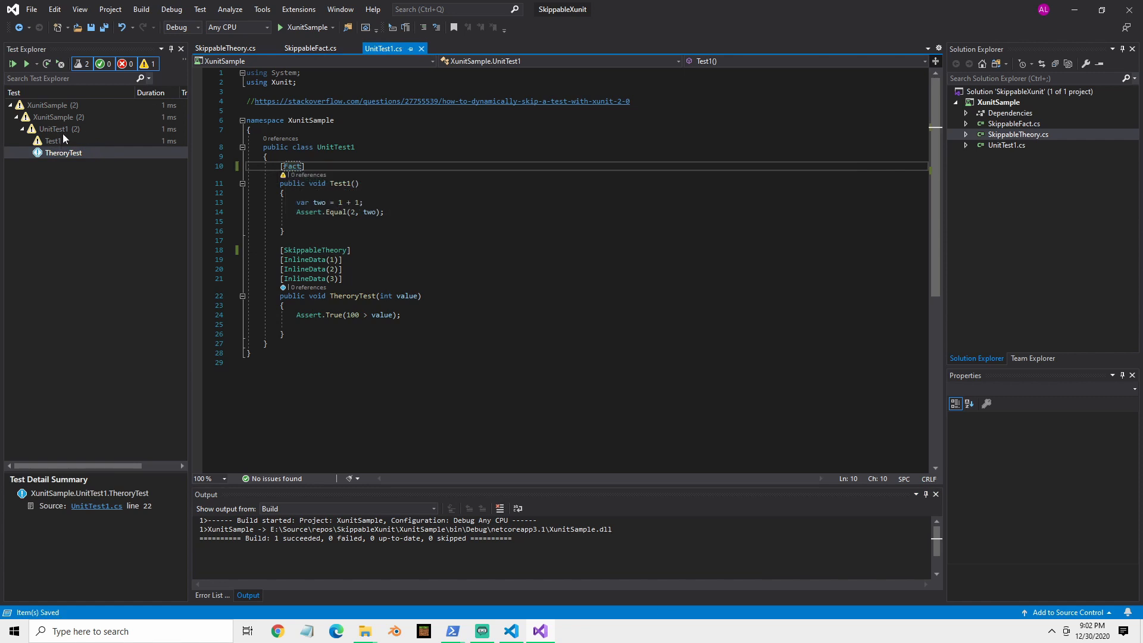
Rerun the tests and open the skipped TheroryTest result details
click(52, 129)
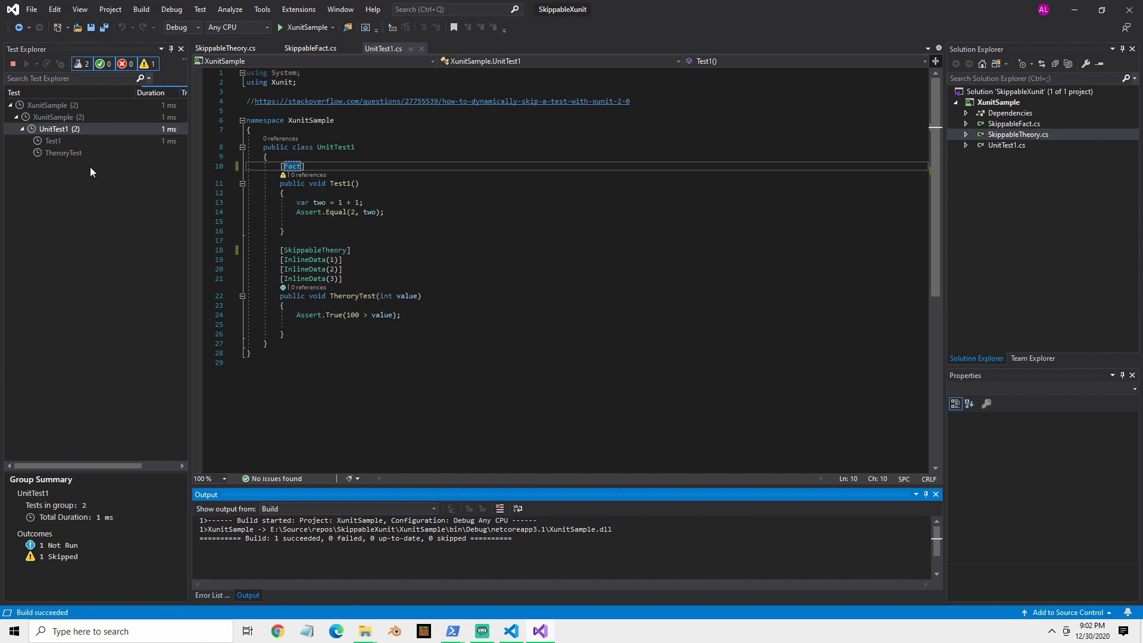
click(12, 64)
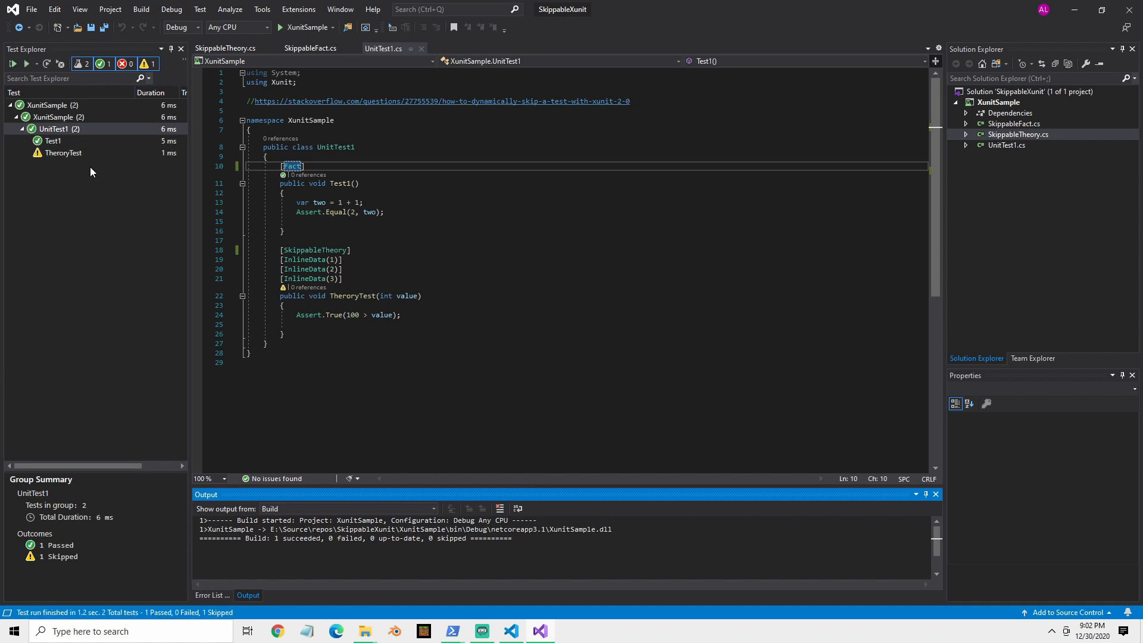
click(63, 153)
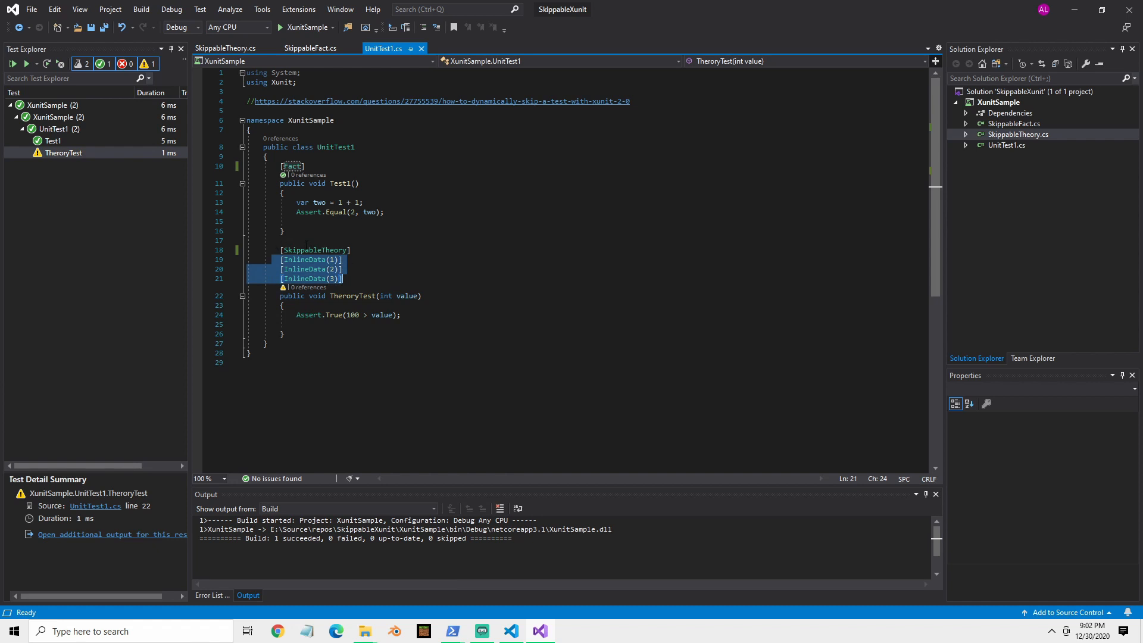
mouse_move(307, 269)
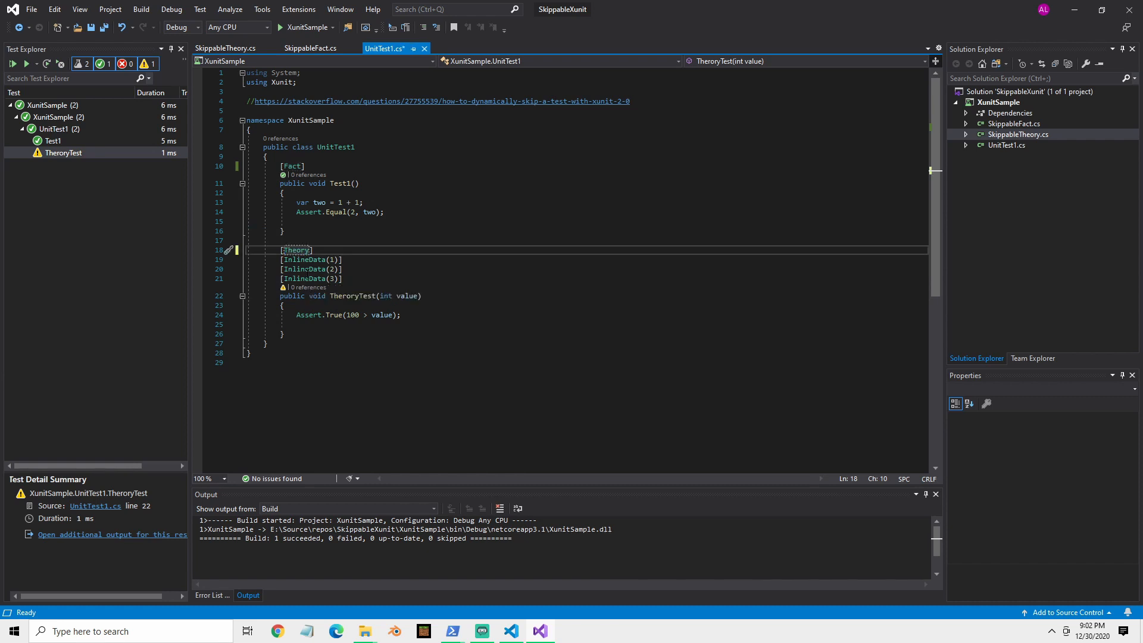
Save UnitTest1.cs and view the XunitSample project test summary
key(ctrl+s)
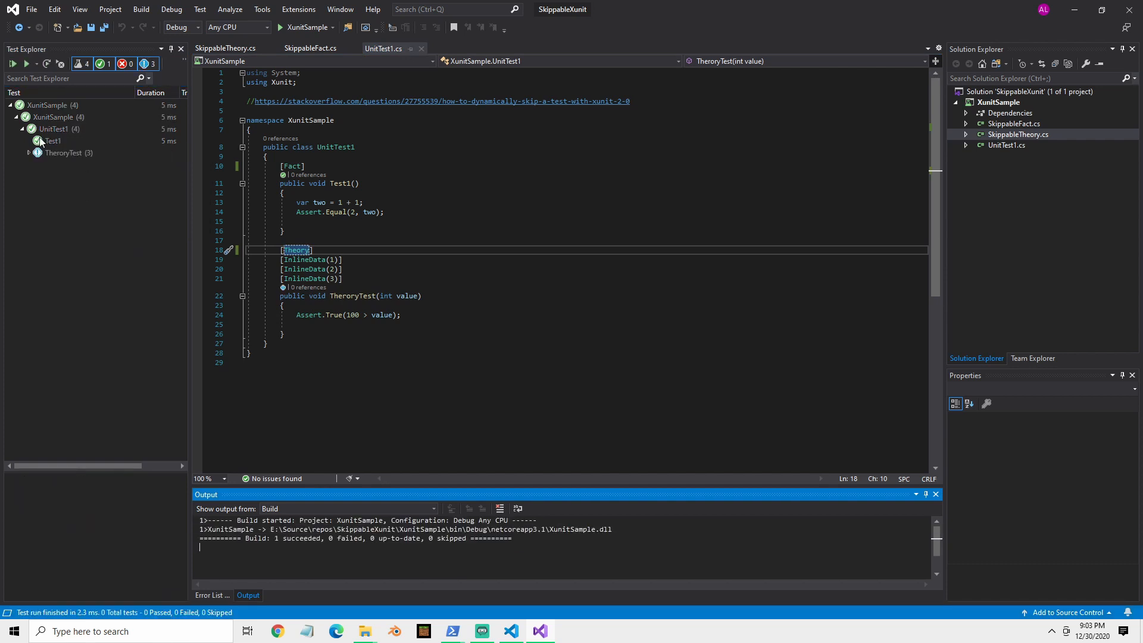
click(29, 152)
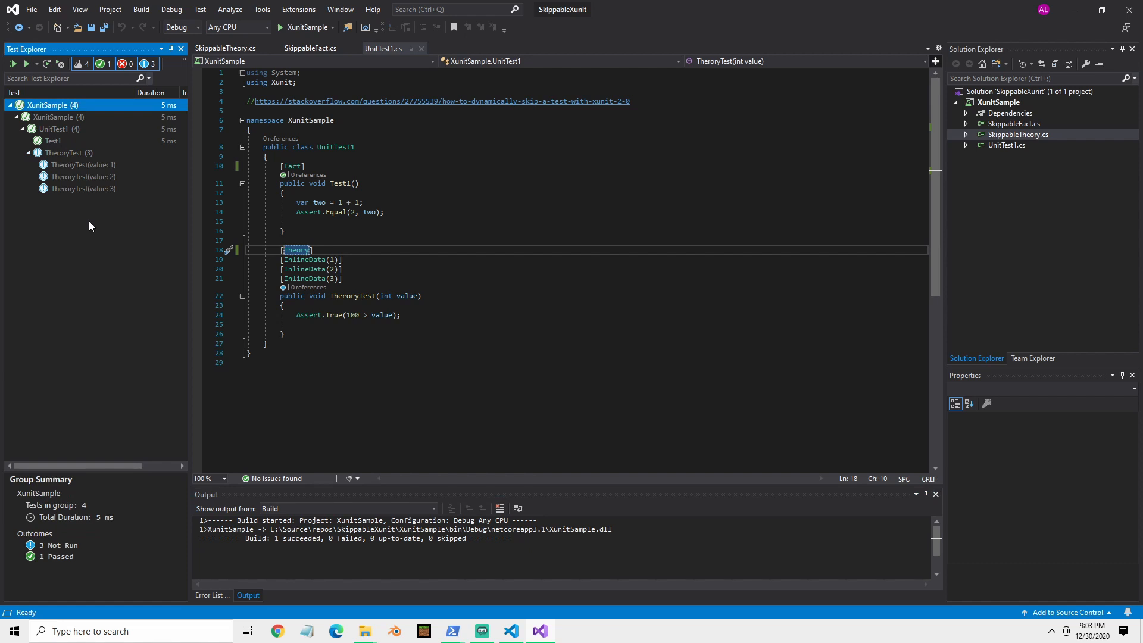